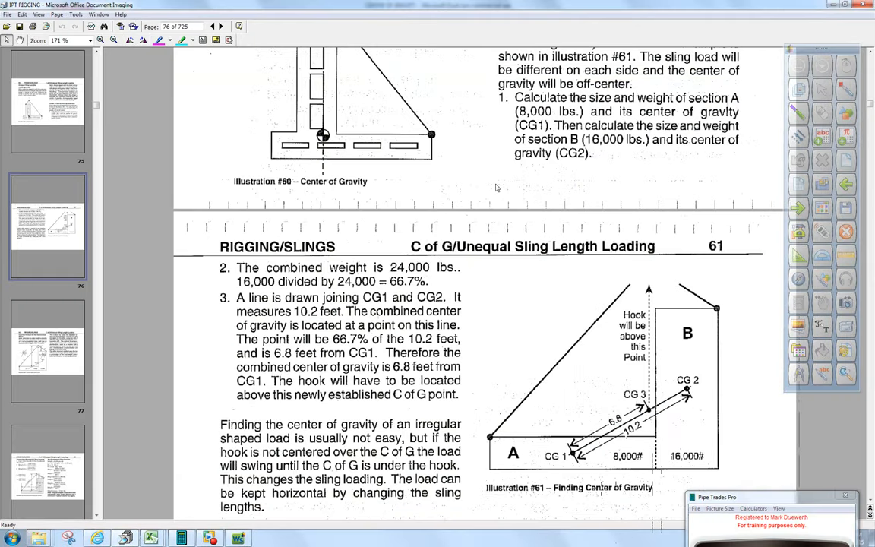
Scroll through the document imaging pages toward Illustration #61's worked example.
scroll(down, 3)
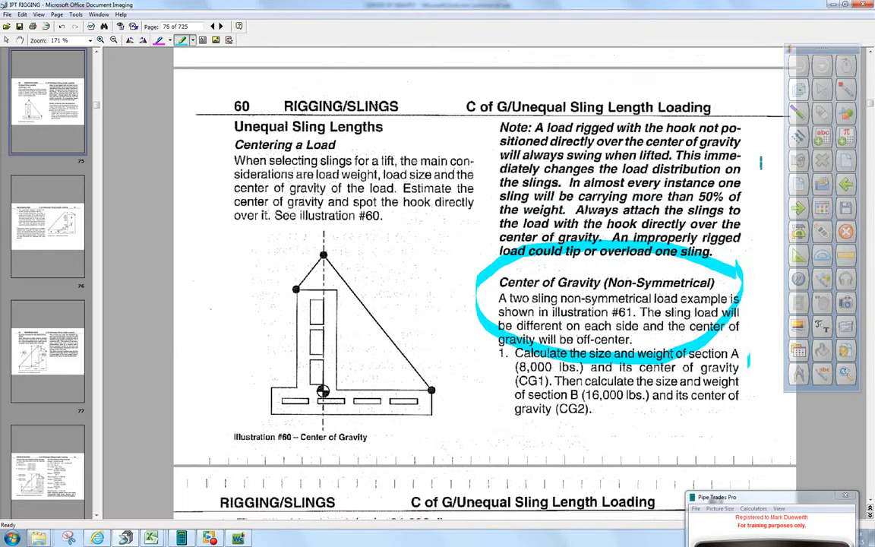
scroll(down, 3)
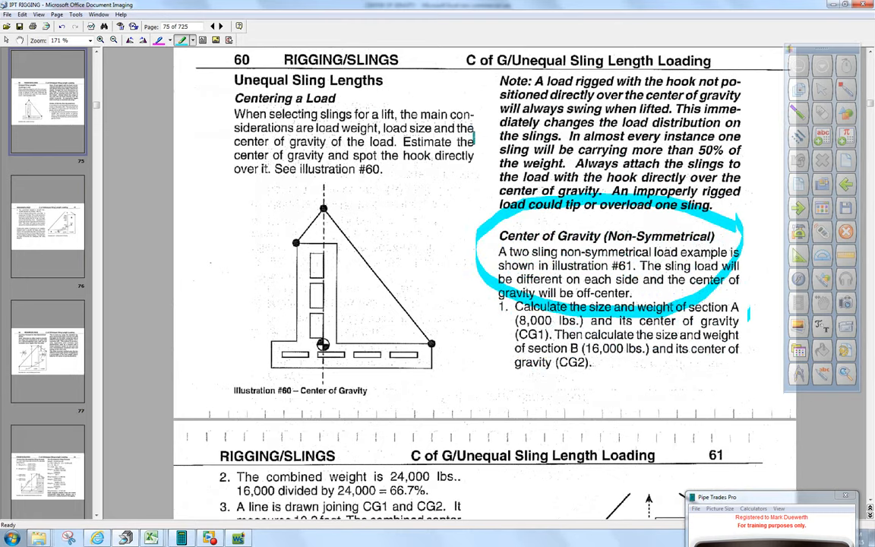
scroll(down, 3)
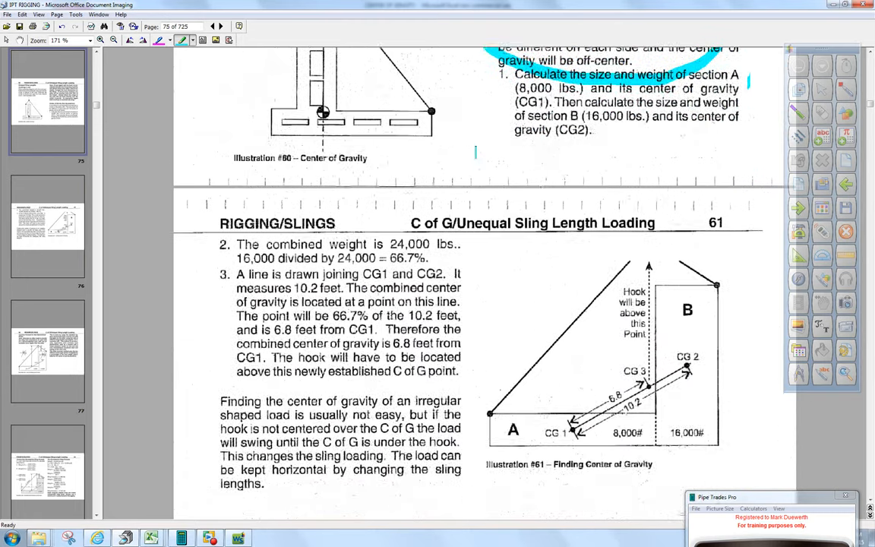
scroll(down, 3)
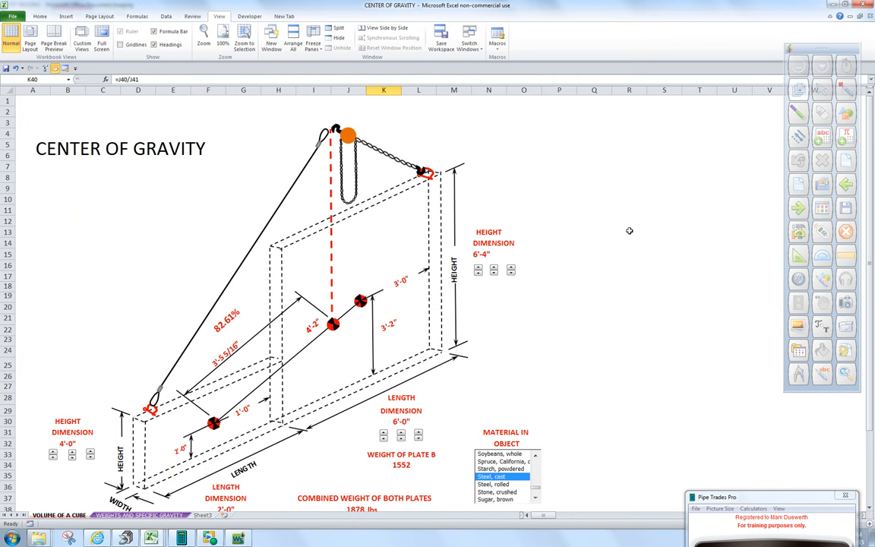
Scroll the sheet down to rows 38–42 showing the plate weights and the 82.61% share.
scroll(down, 3)
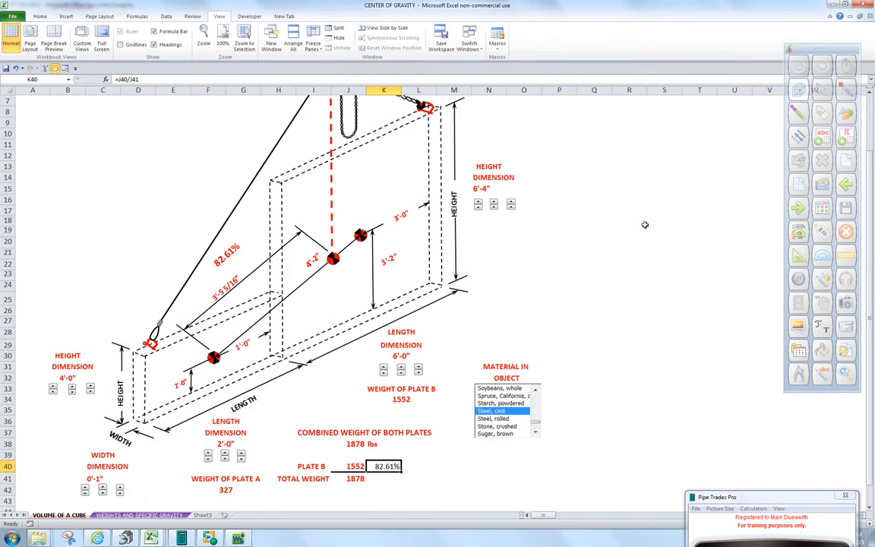
mouse_move(394, 177)
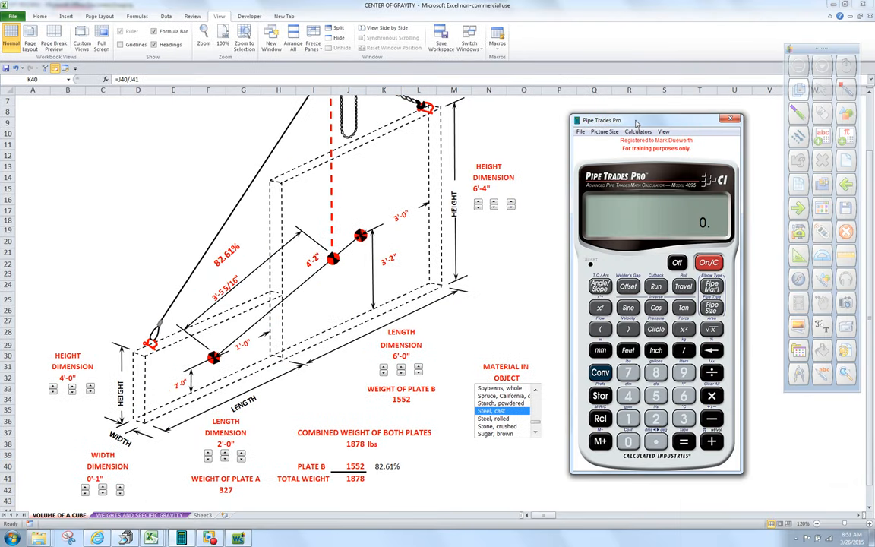
mouse_move(741, 110)
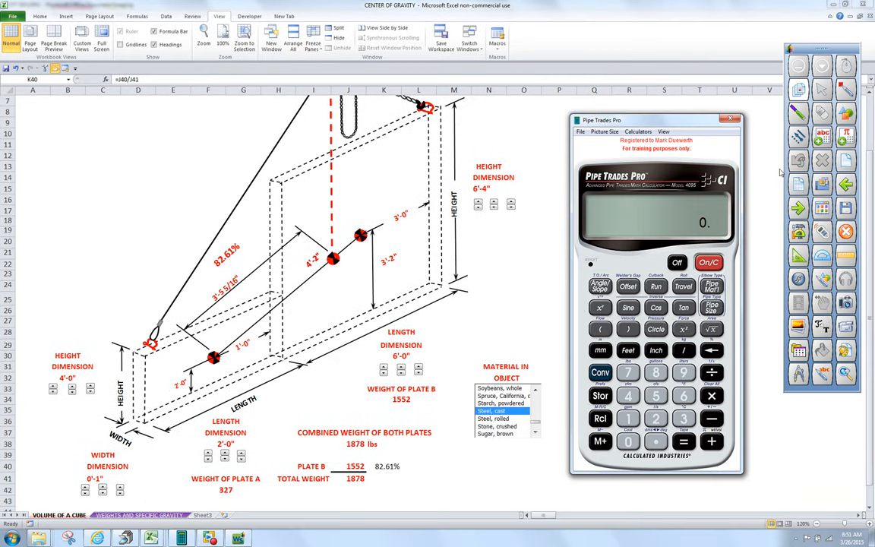
mouse_move(630, 397)
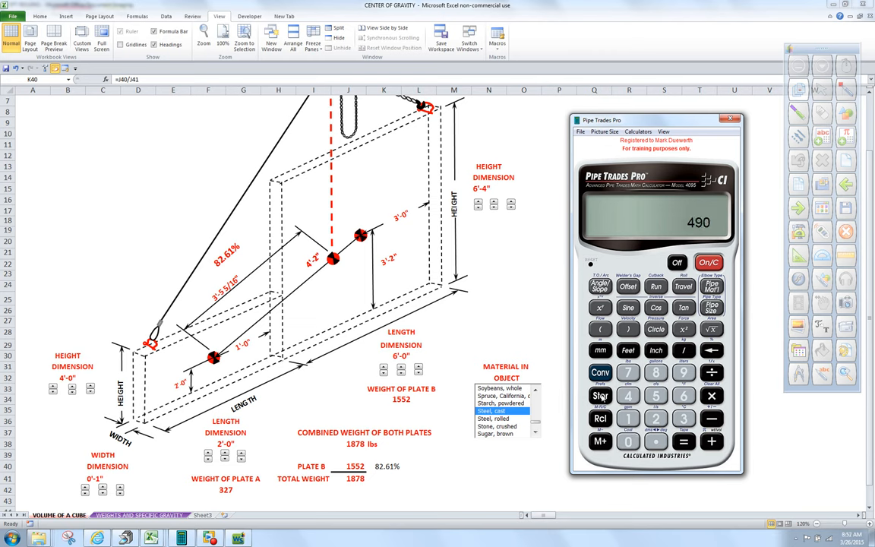
Store the 490 lb-per-cubic-foot steel weight in the calculator's memory.
click(600, 396)
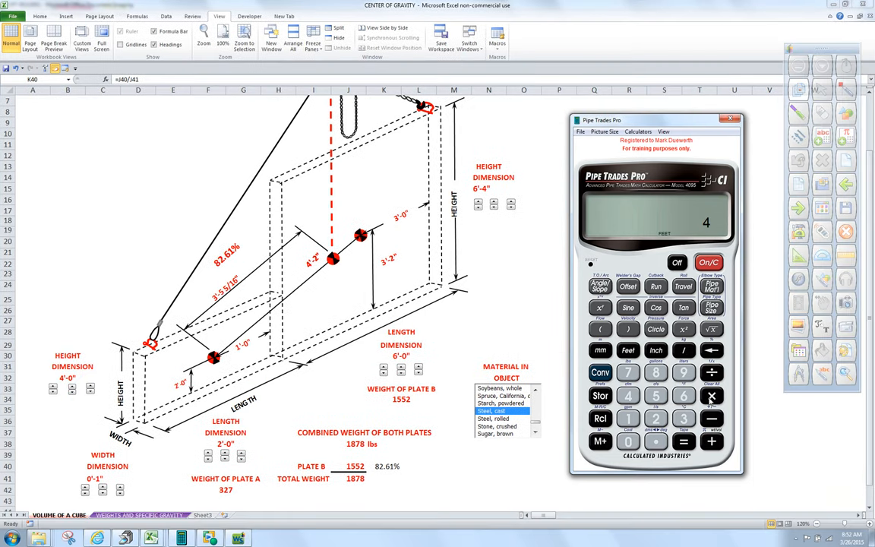
Multiply 4 ft × 2 ft × 1 in and convert plate A's volume to 0.666667 cubic feet.
click(629, 419)
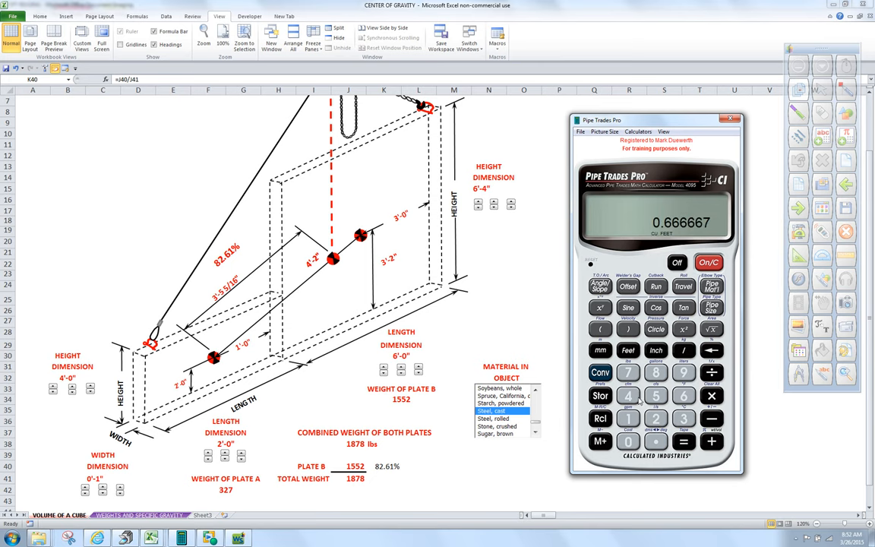
mouse_move(713, 196)
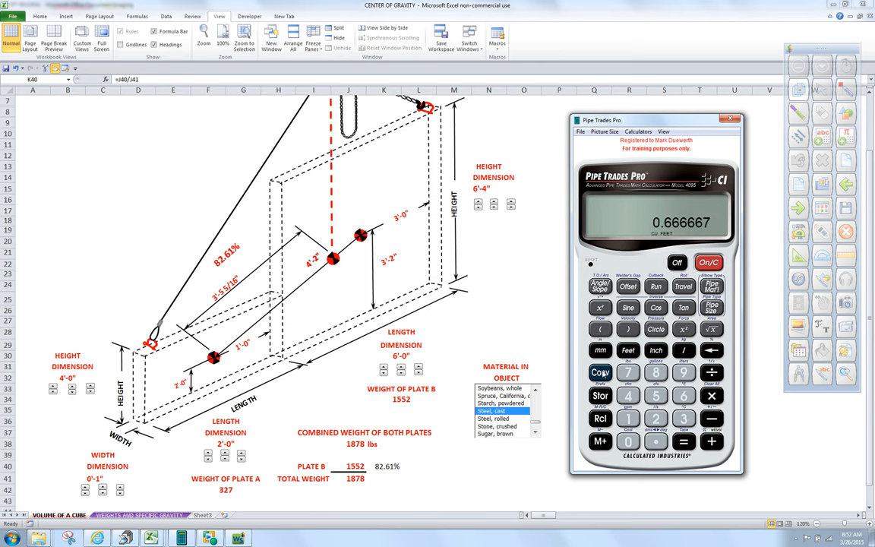
click(600, 373)
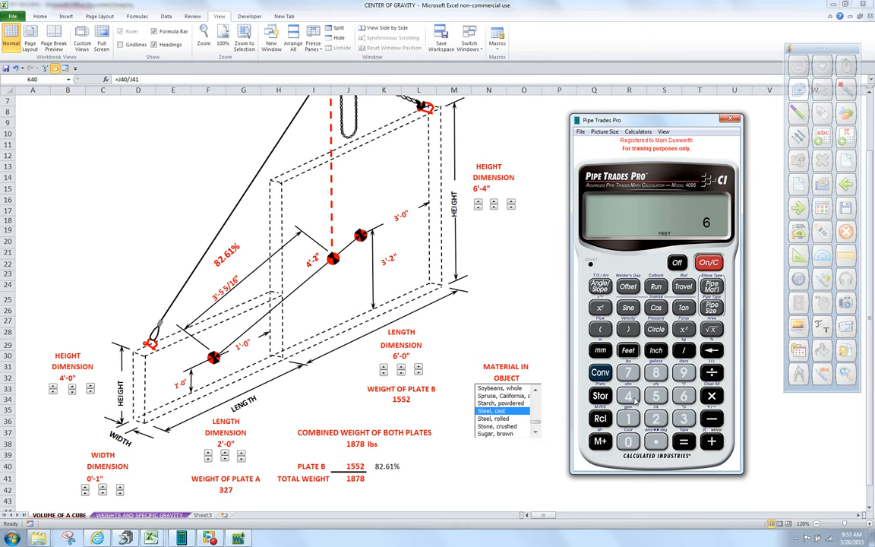
Compute plate B's 6 ft × 6'-4" × 1 in volume and its 1551.667 lb weight, then clear the display.
click(629, 350)
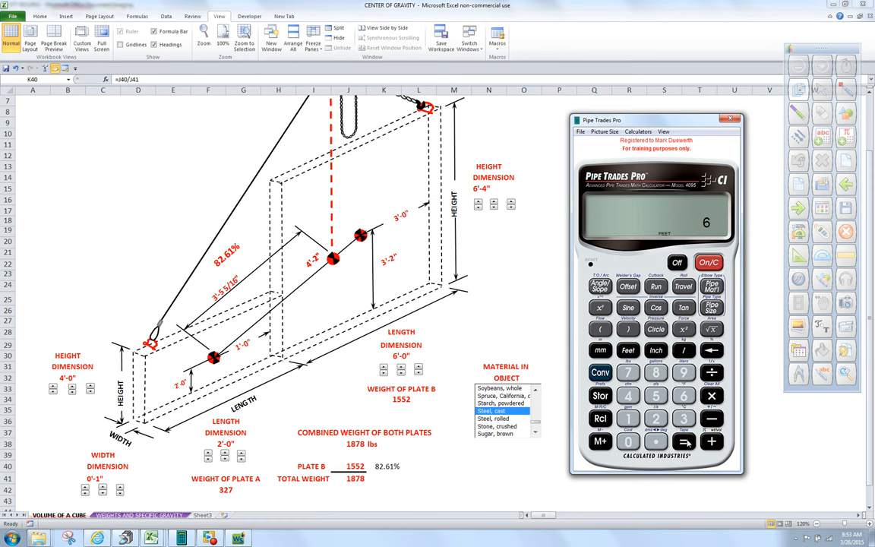
click(600, 373)
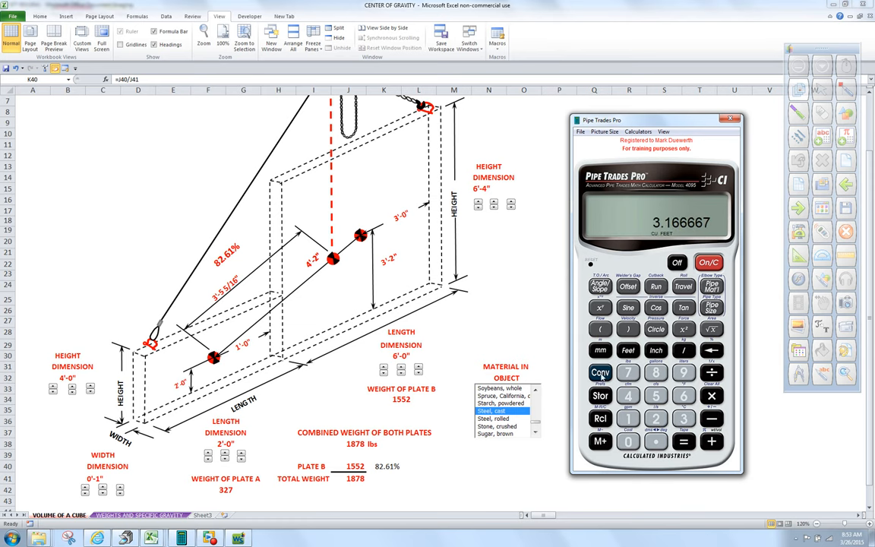
click(628, 372)
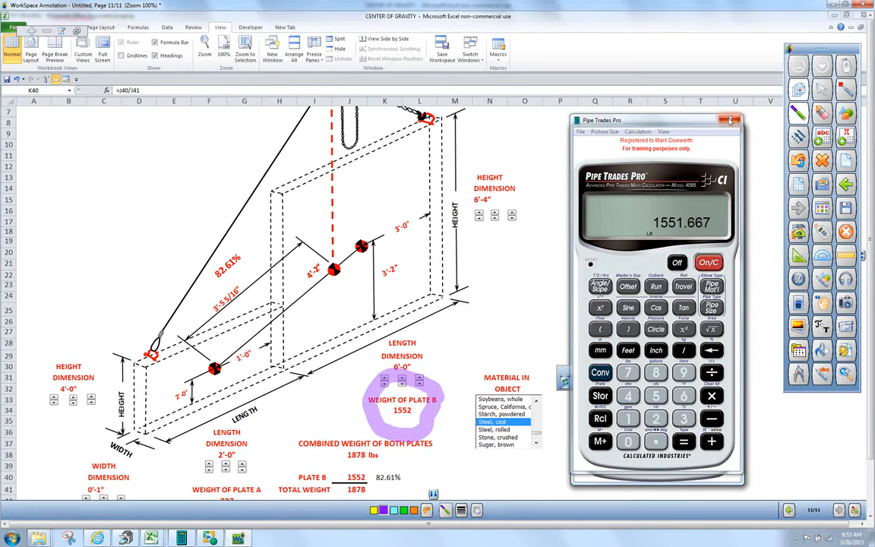
click(711, 263)
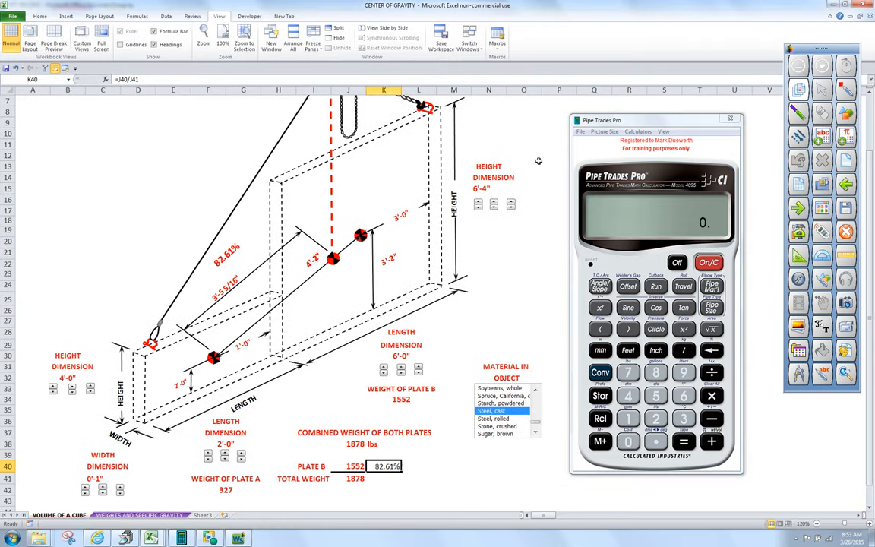
scroll(down, 3)
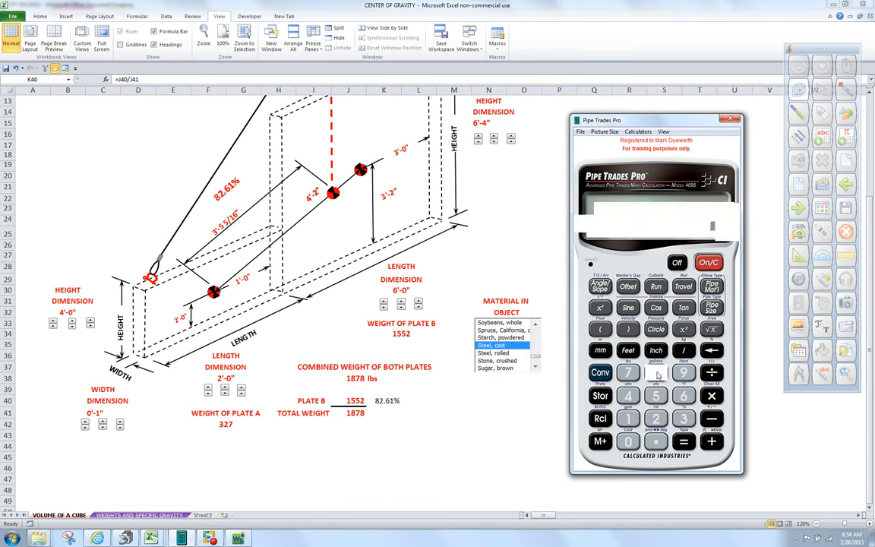
Divide 1552 by 1878 to get plate B's 0.826411 share of the total weight.
click(655, 372)
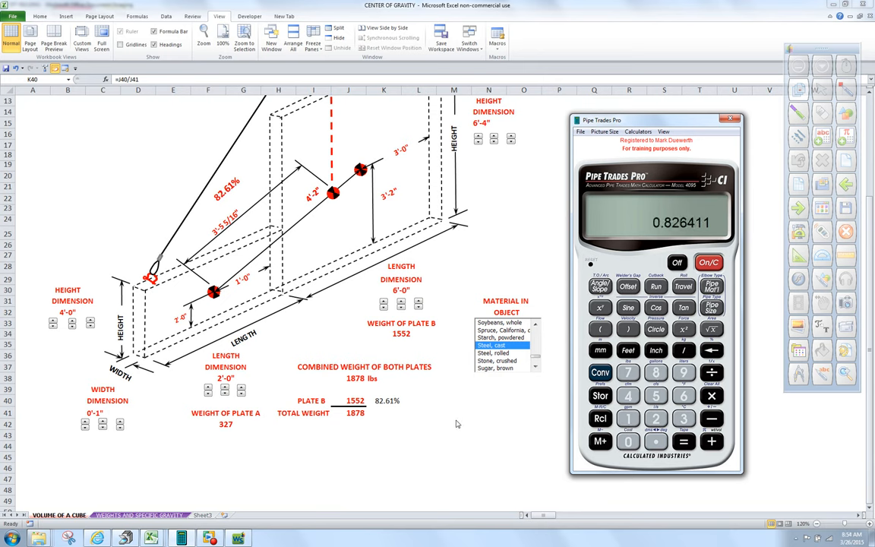
mouse_move(408, 412)
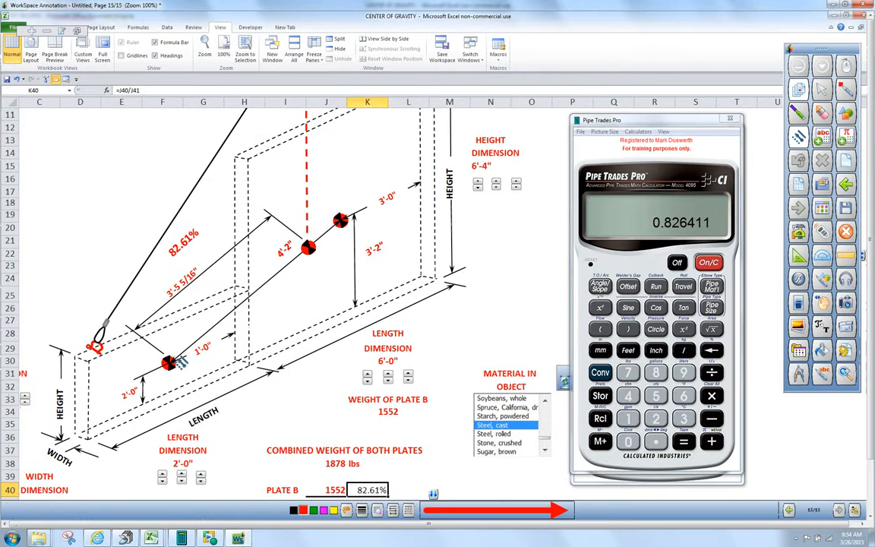
Draw a red annotation line along the centre line from plate A's CG toward plate B.
drag(168, 362, 349, 285)
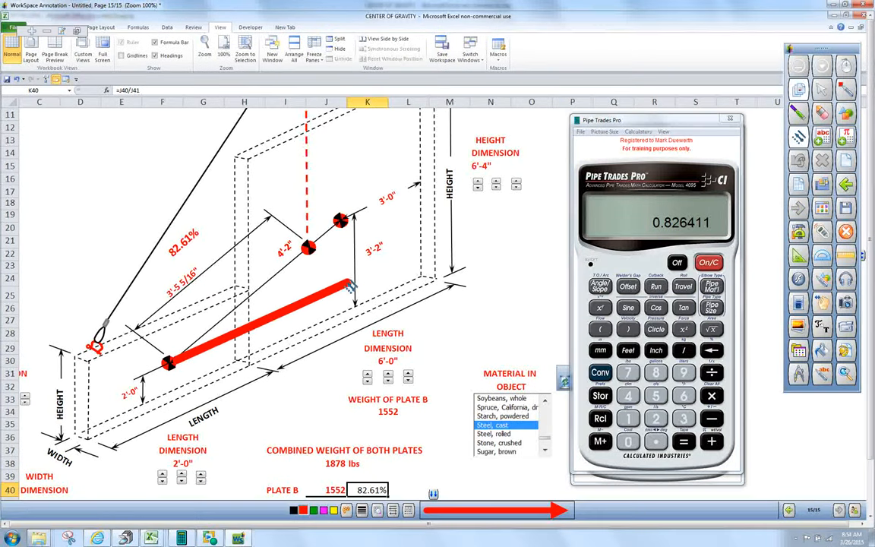
drag(168, 363, 350, 277)
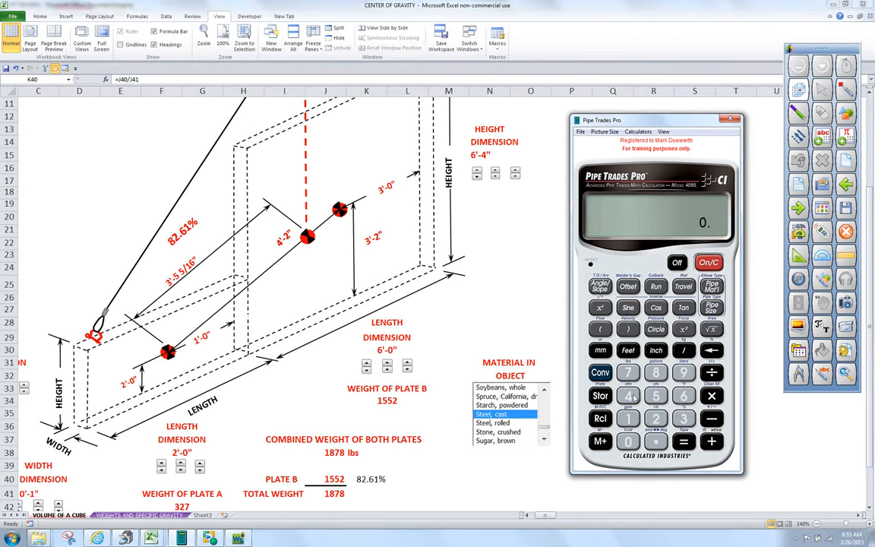
Enter the 4 ft 2 in centre distance and convert it to 50 inches.
click(627, 395)
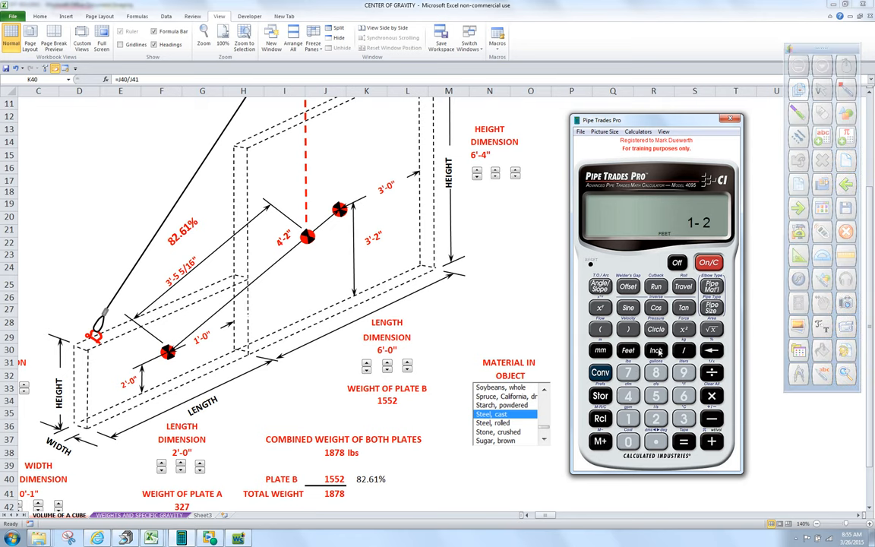
click(684, 329)
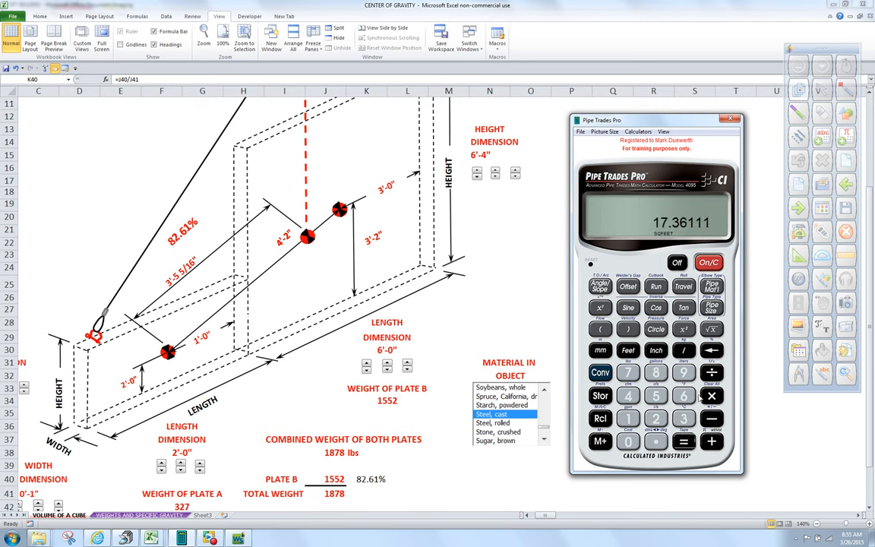
click(712, 329)
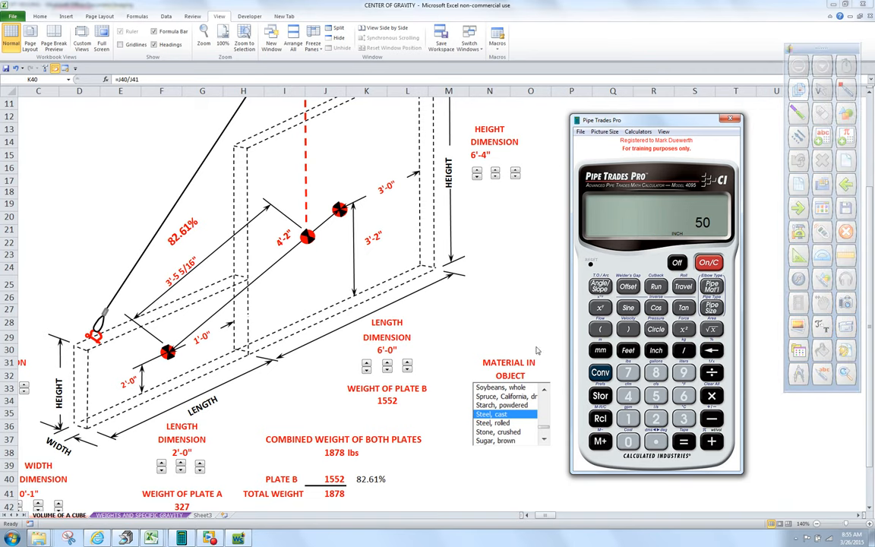
mouse_move(766, 110)
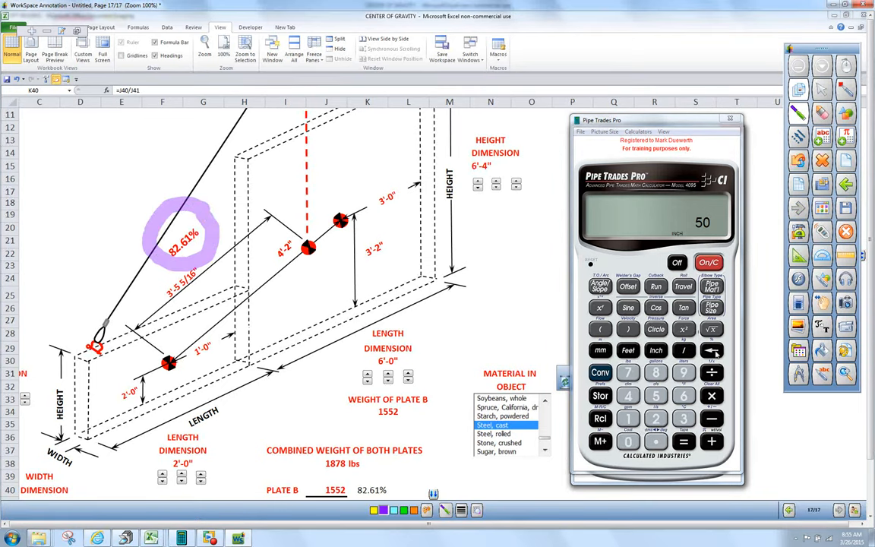
mouse_move(712, 397)
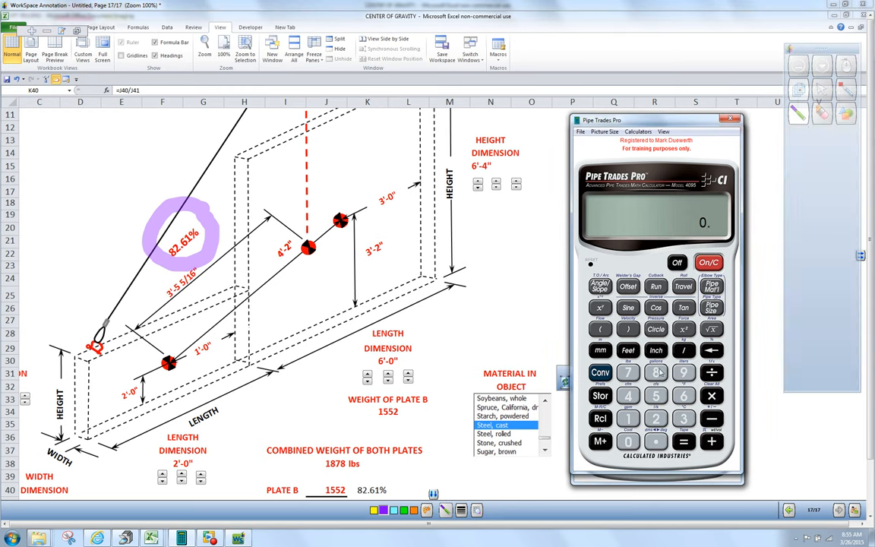
Multiply 50 inches by 0.8261 to get 41 5/16 in, or 3 ft 5 5/16 in.
click(656, 394)
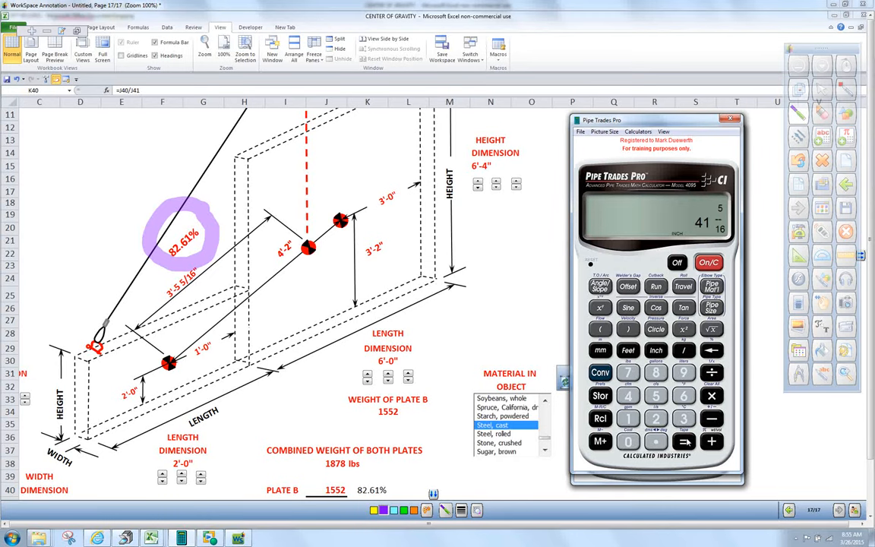
click(628, 350)
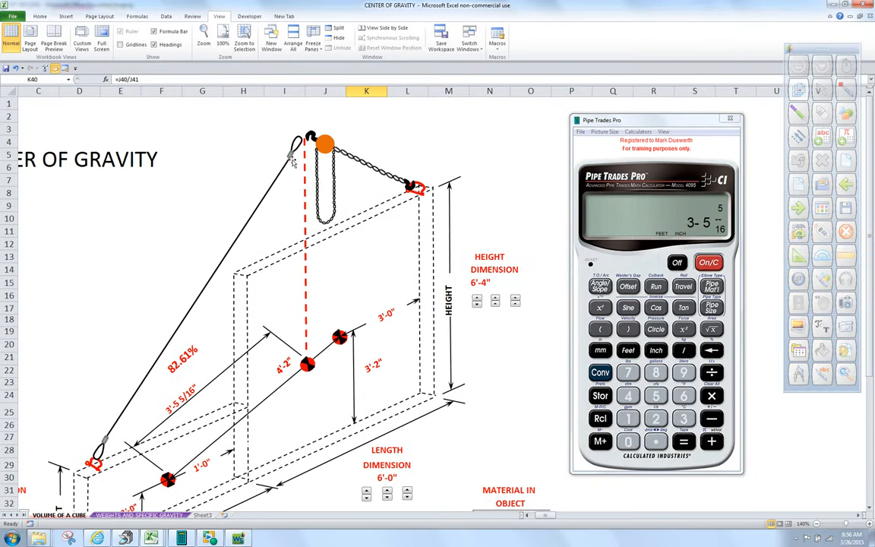
mouse_move(291, 161)
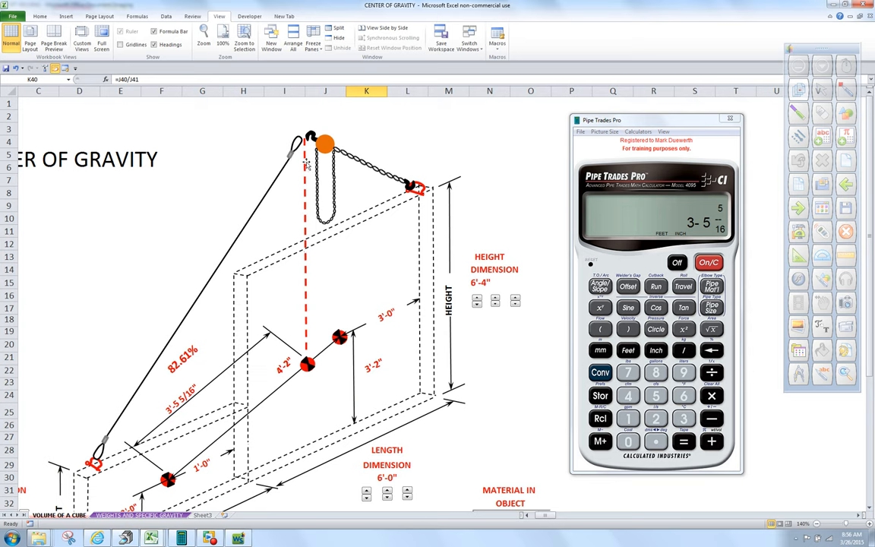
mouse_move(310, 140)
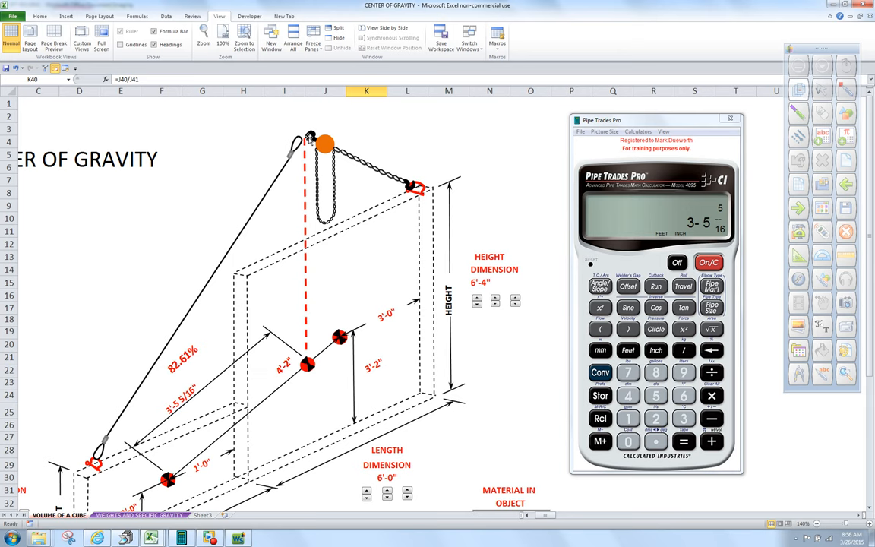
mouse_move(524, 141)
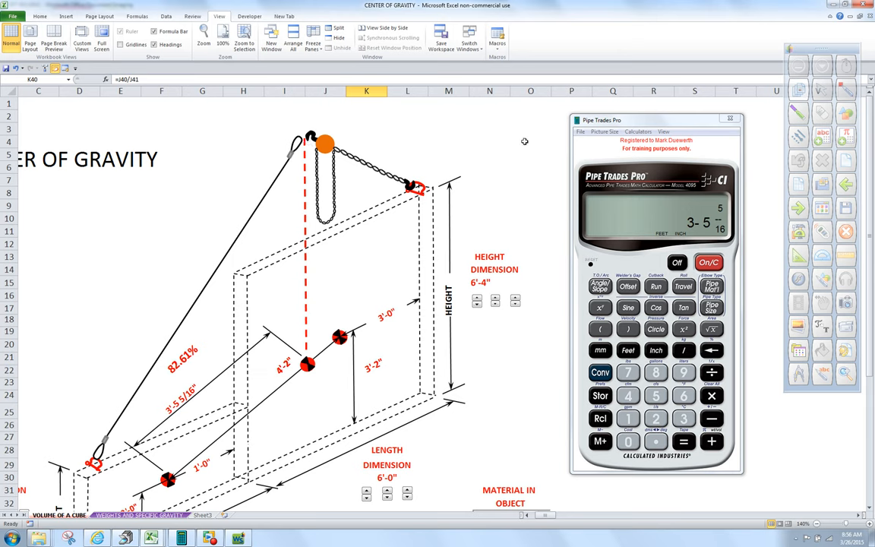
mouse_move(526, 140)
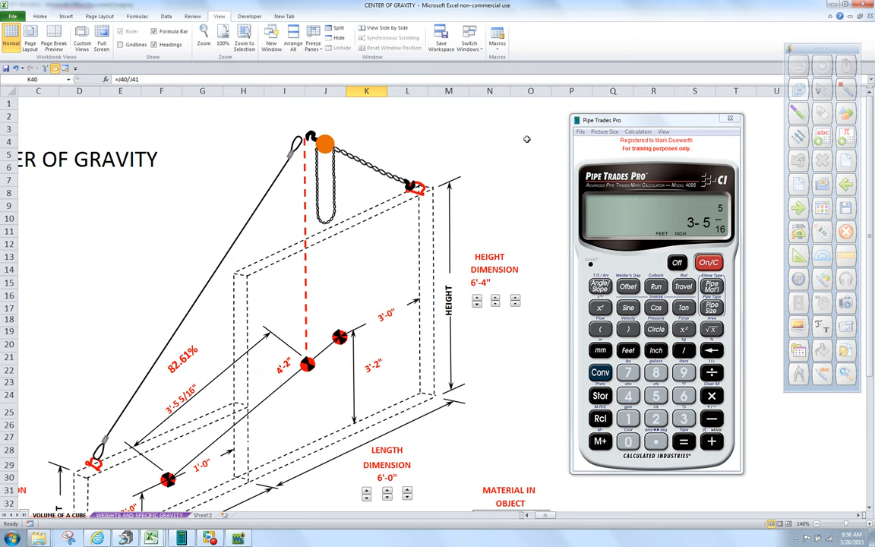